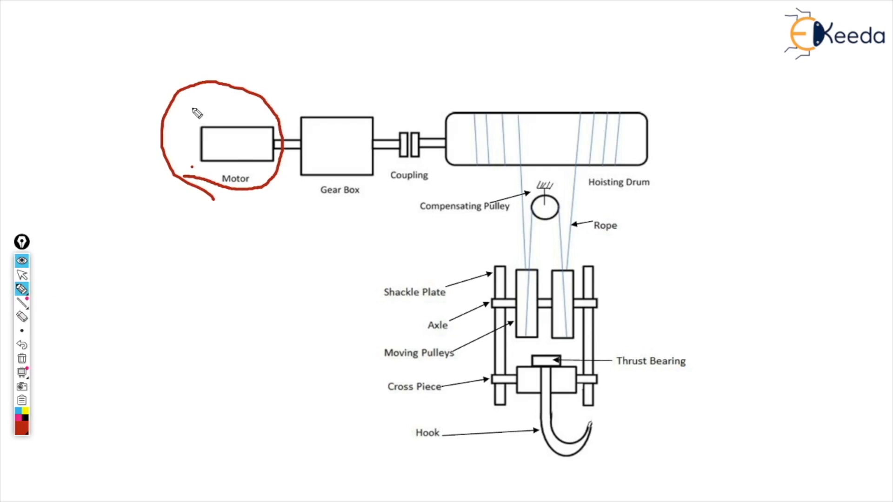
# Draw a red pen stroke circling the motor on the hoist diagram.
pyautogui.moveTo(193, 105); pyautogui.dragTo(245, 77)
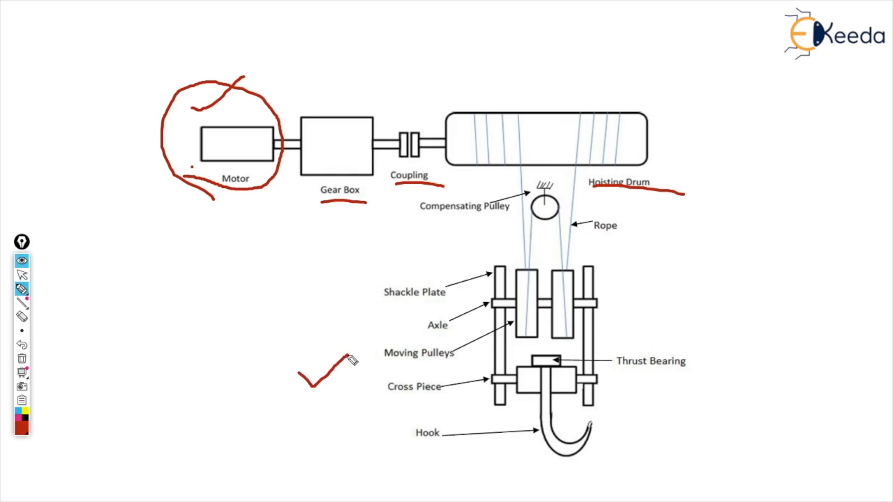
pyautogui.moveTo(490, 443)
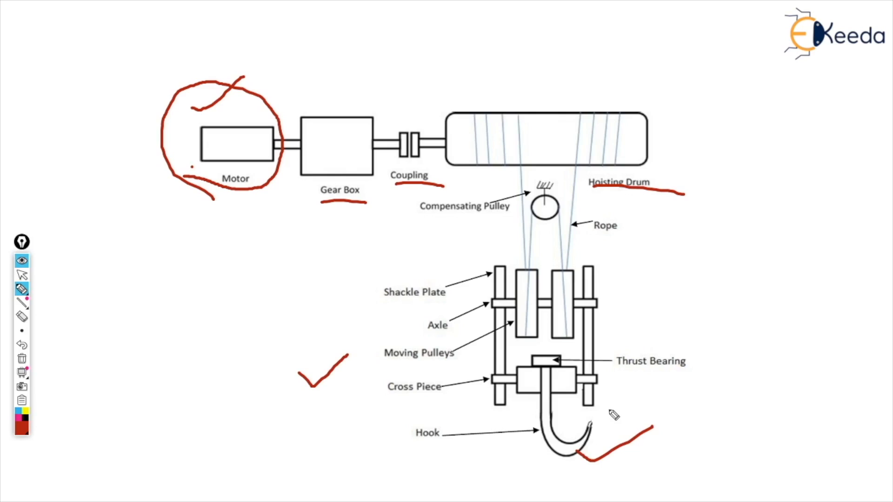
pyautogui.moveTo(502, 241)
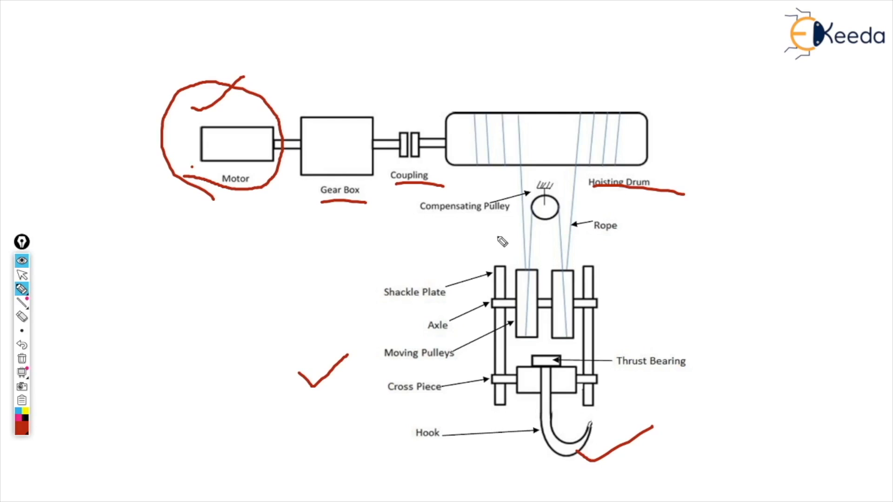
pyautogui.moveTo(204, 206)
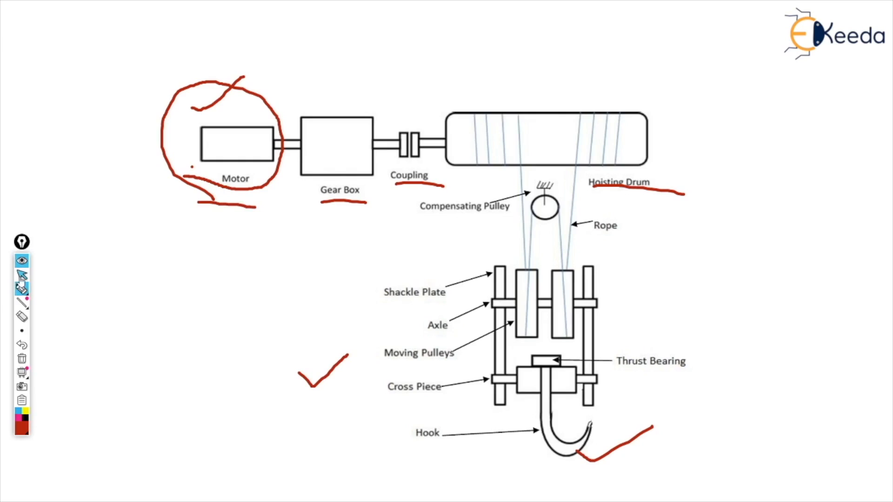
pyautogui.moveTo(22, 278)
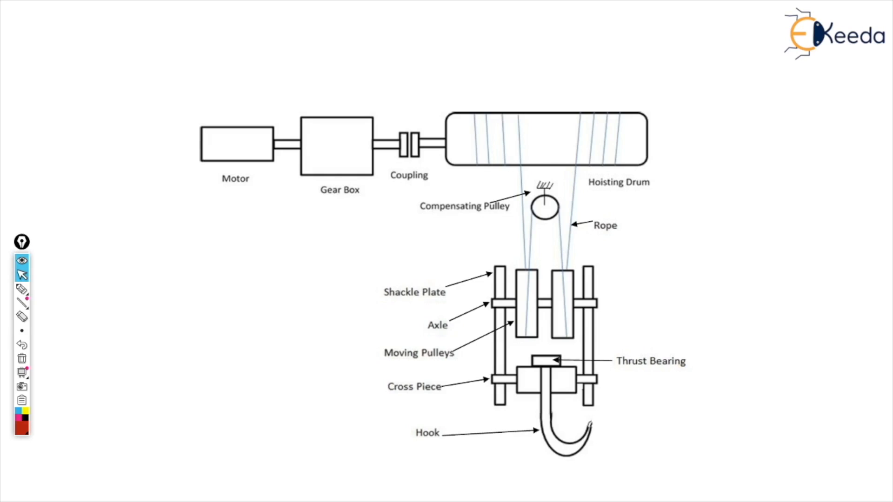
pyautogui.moveTo(69, 301)
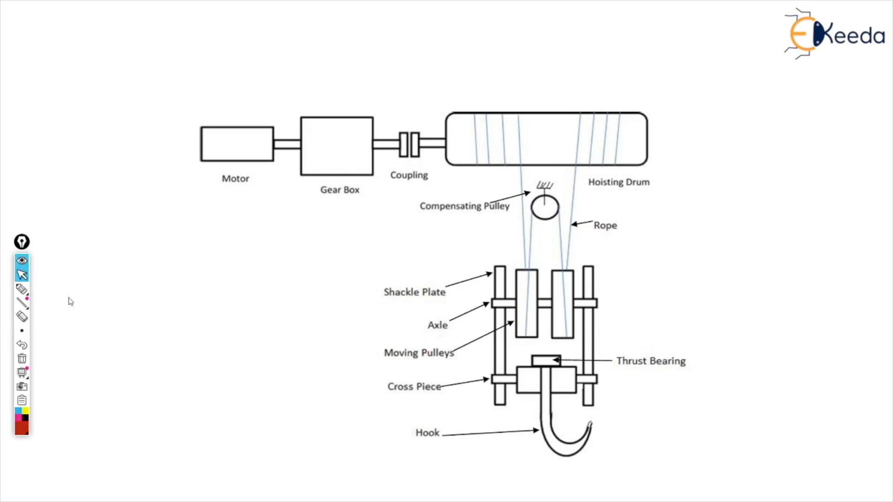